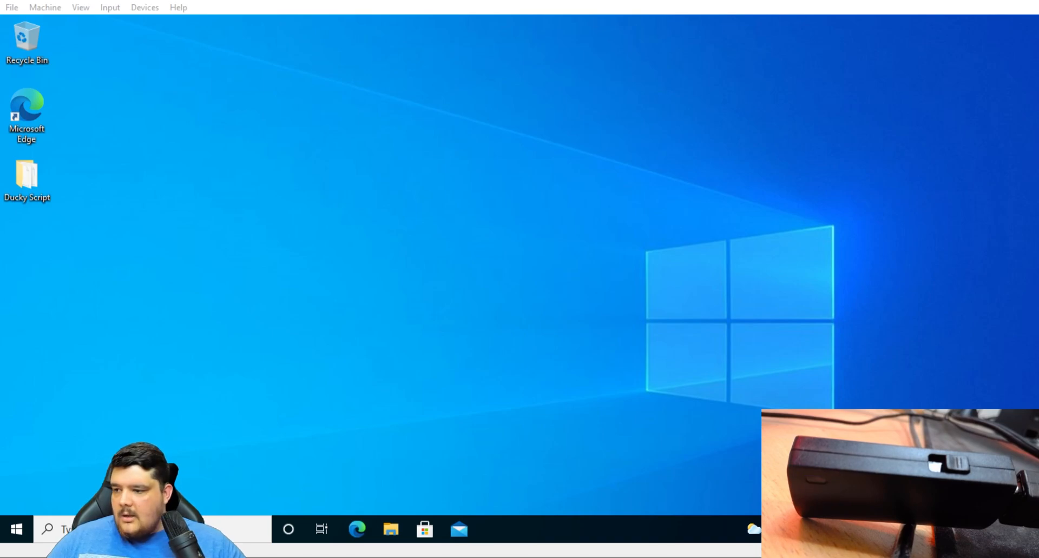
Launch File Explorer and show the BashBunny (E:) drive with its payloads, loot, docs and tools folders
click(424, 529)
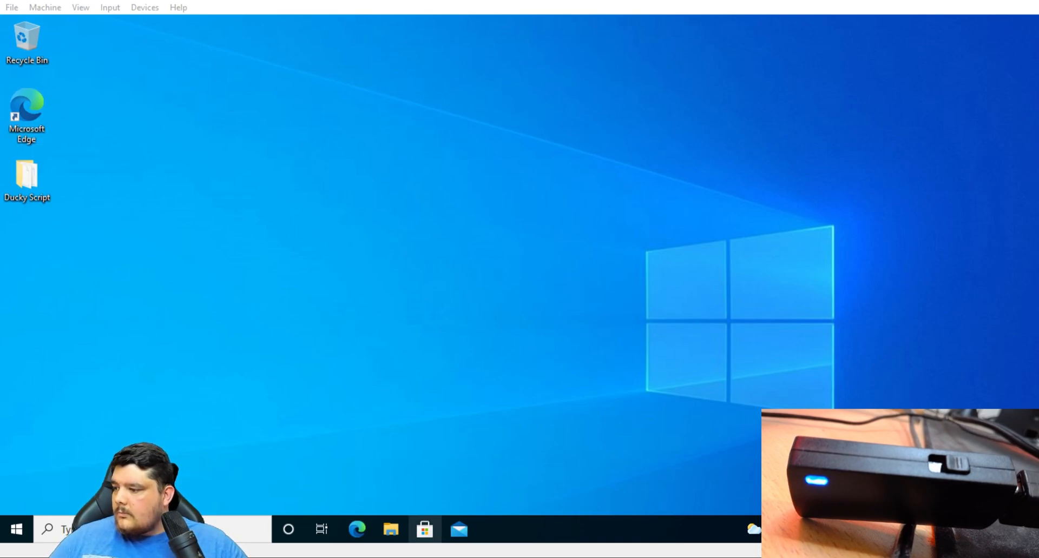
click(390, 529)
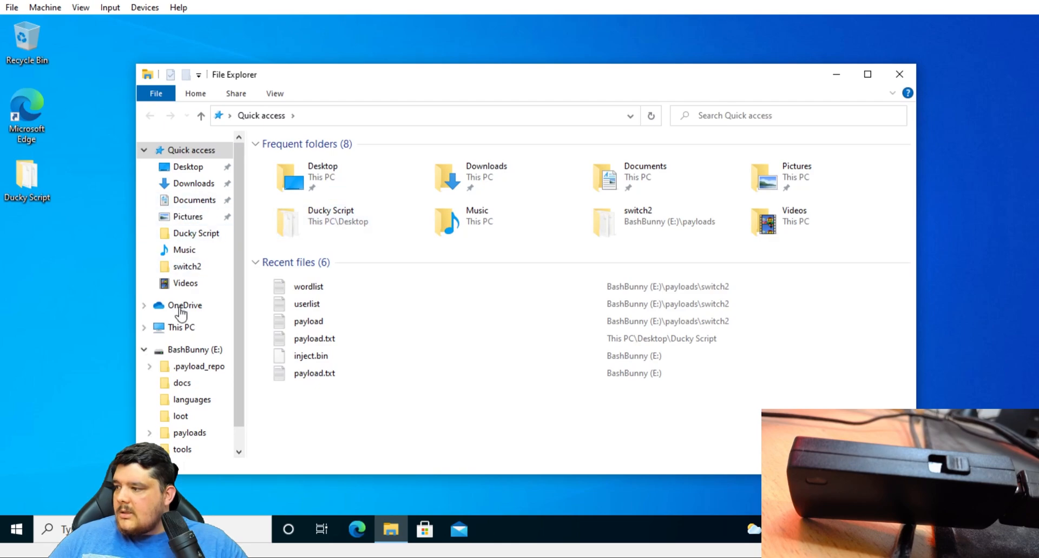
click(195, 350)
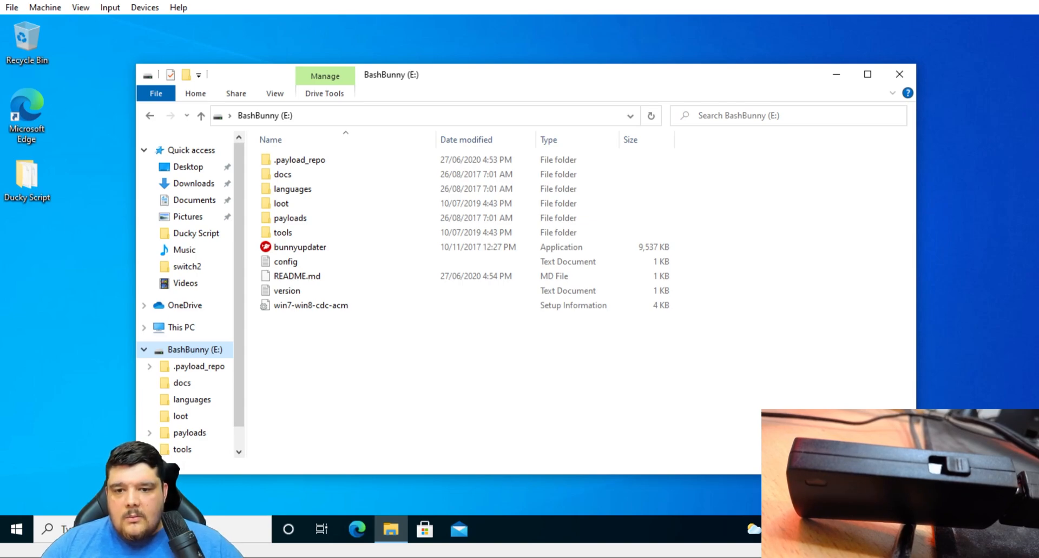
Look into the loot folder, then enter the payloads folder
click(281, 203)
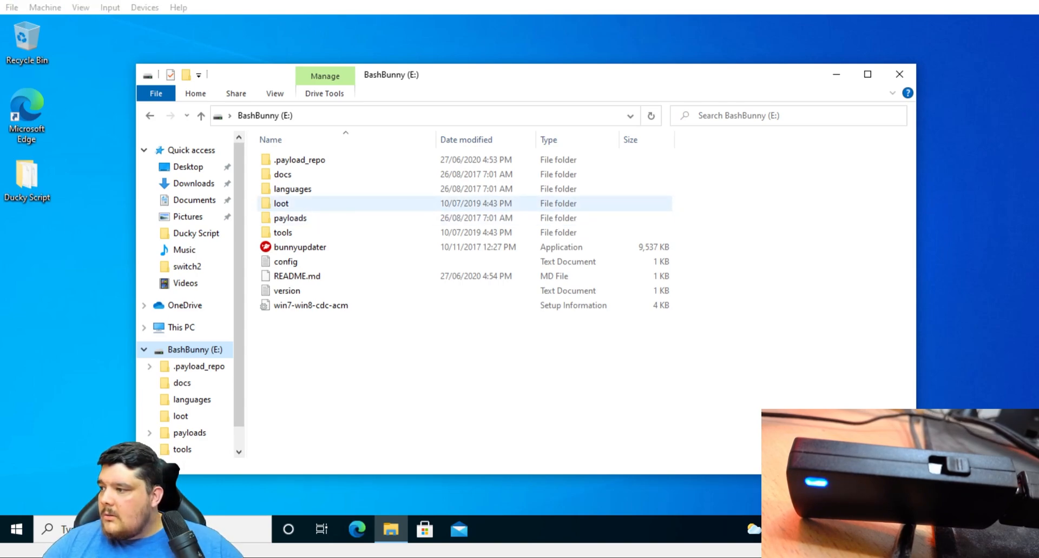
double_click(281, 203)
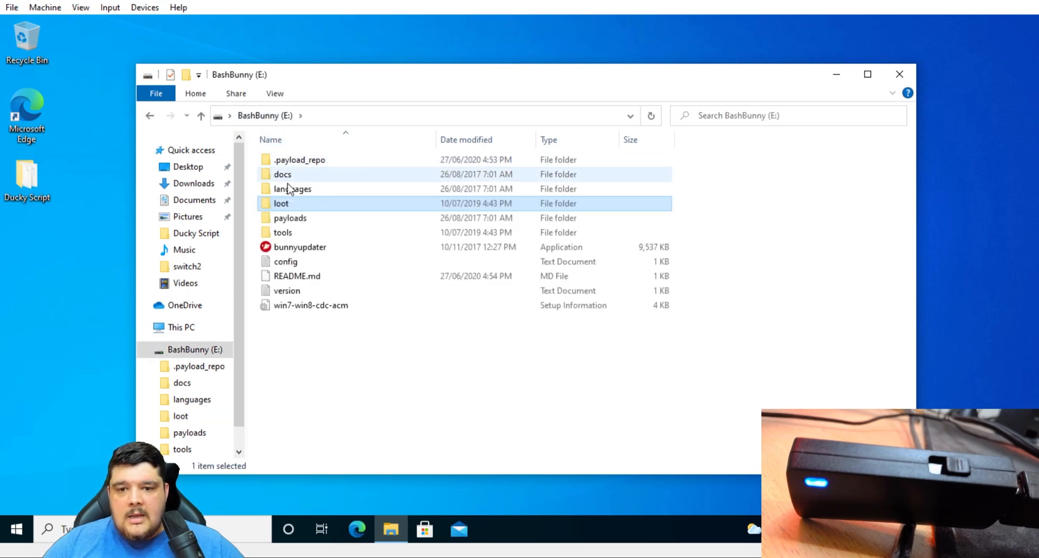
double_click(290, 218)
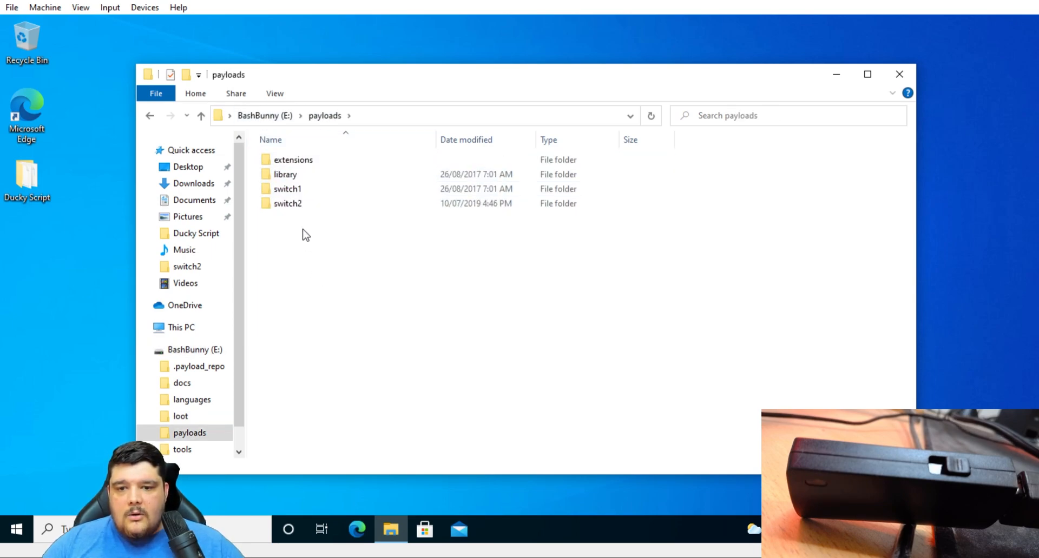
Enter the switch2 payload folder showing payload, readme.md, userlist and wordlist
click(288, 203)
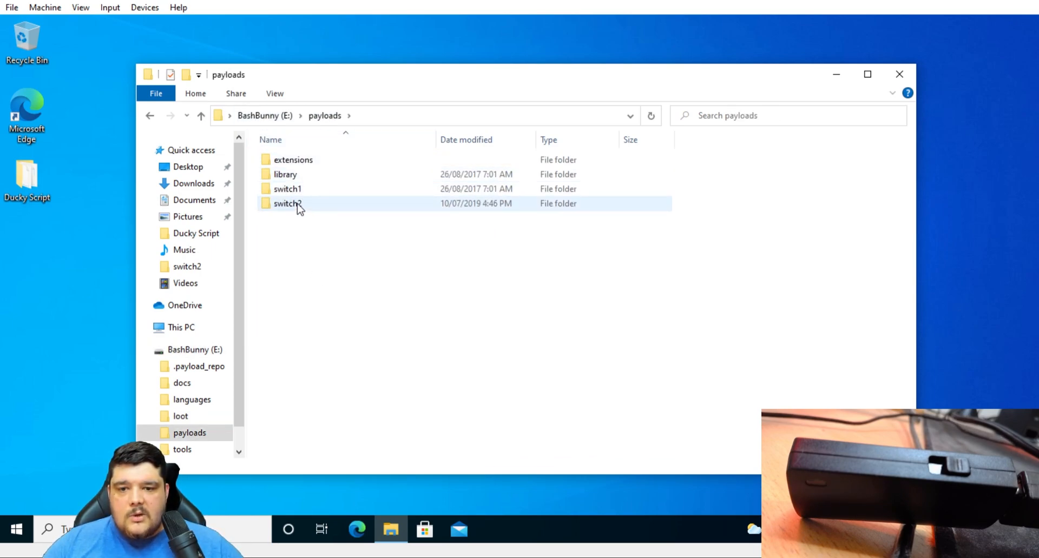
mouse_move(287, 203)
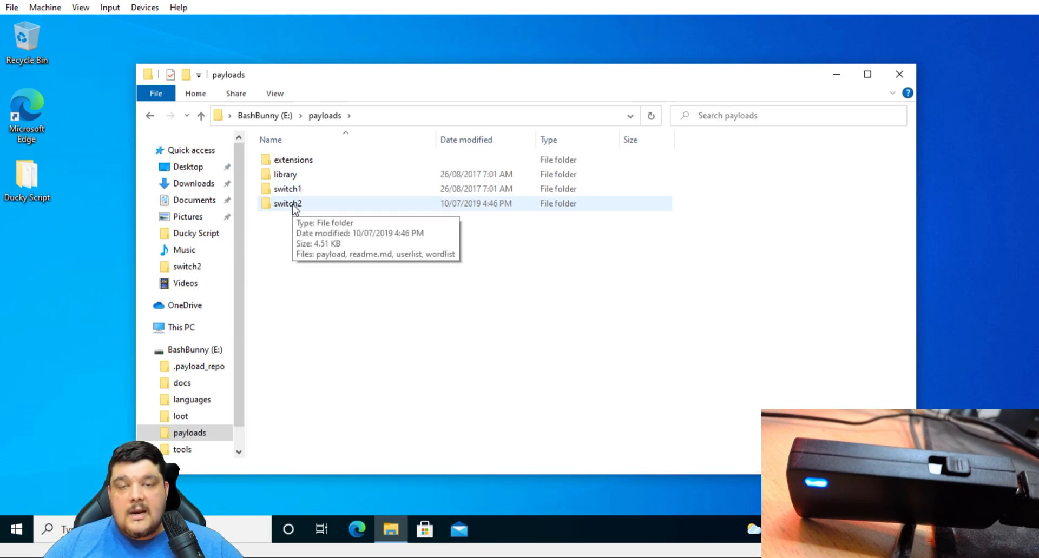
double_click(287, 203)
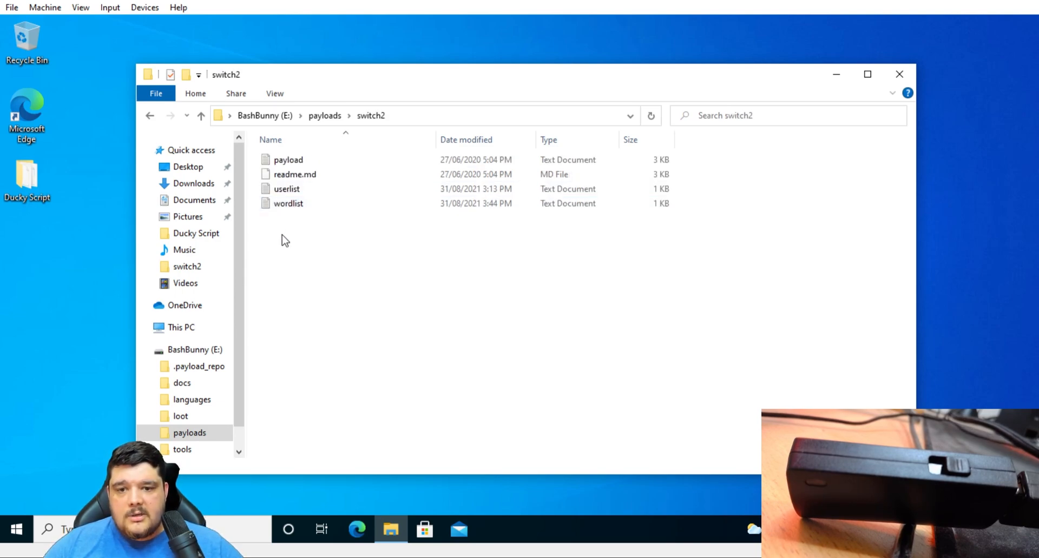
click(288, 160)
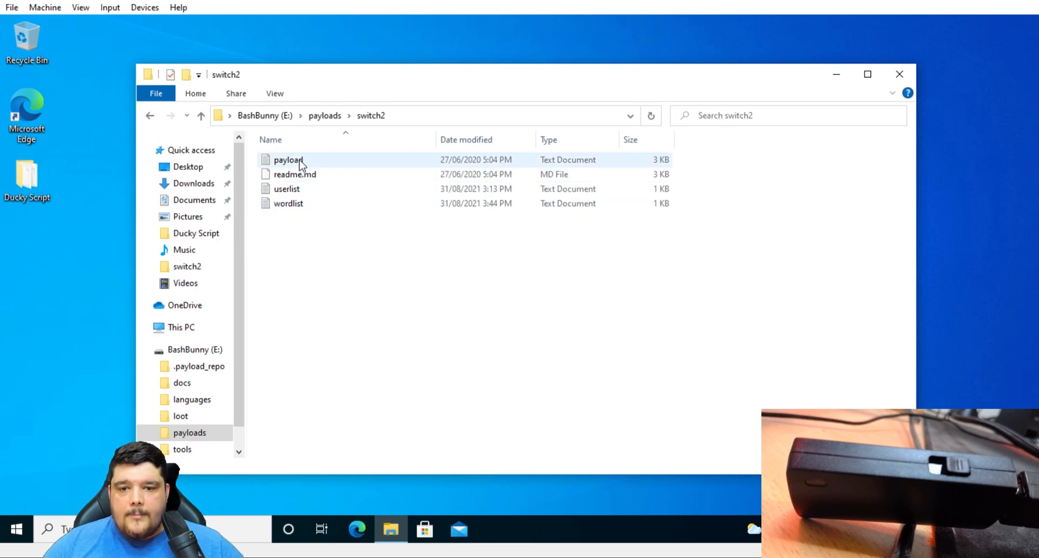
double_click(288, 160)
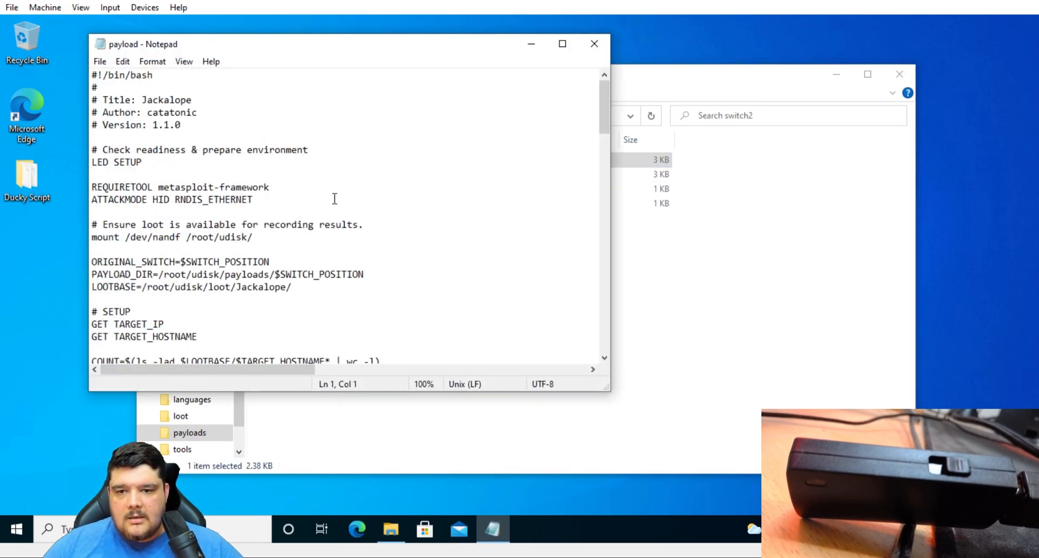
scroll(down, 3)
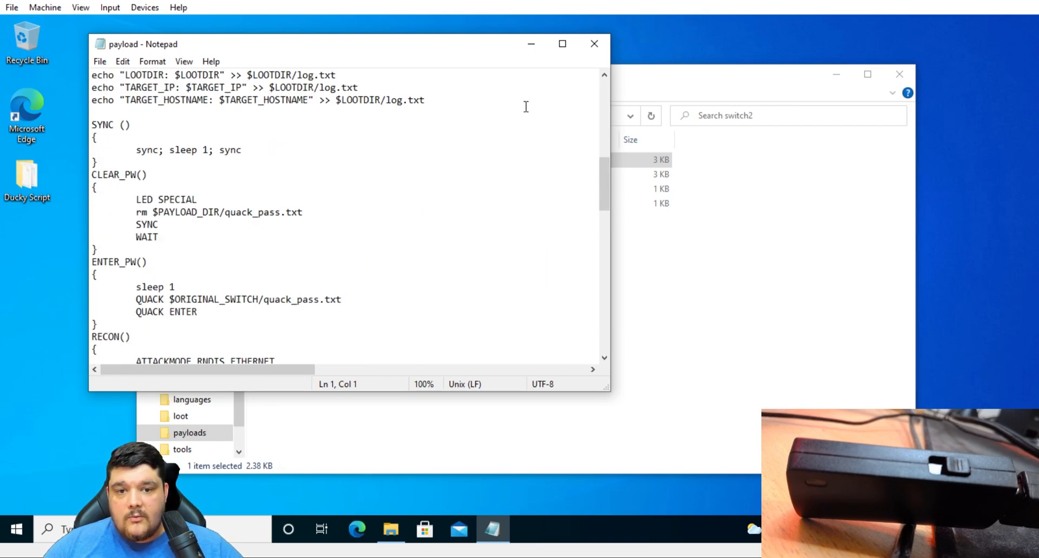
mouse_move(594, 43)
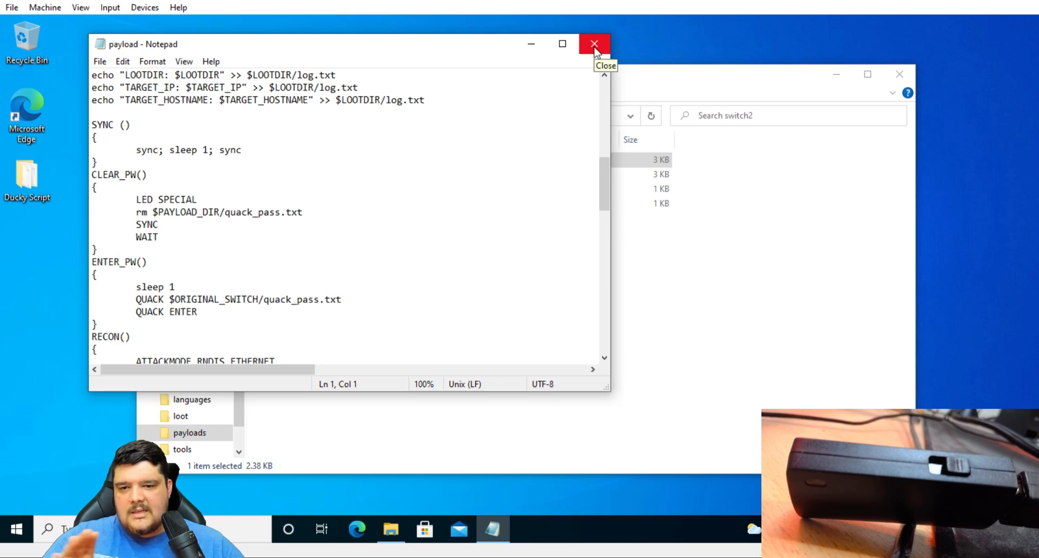
mouse_move(408, 178)
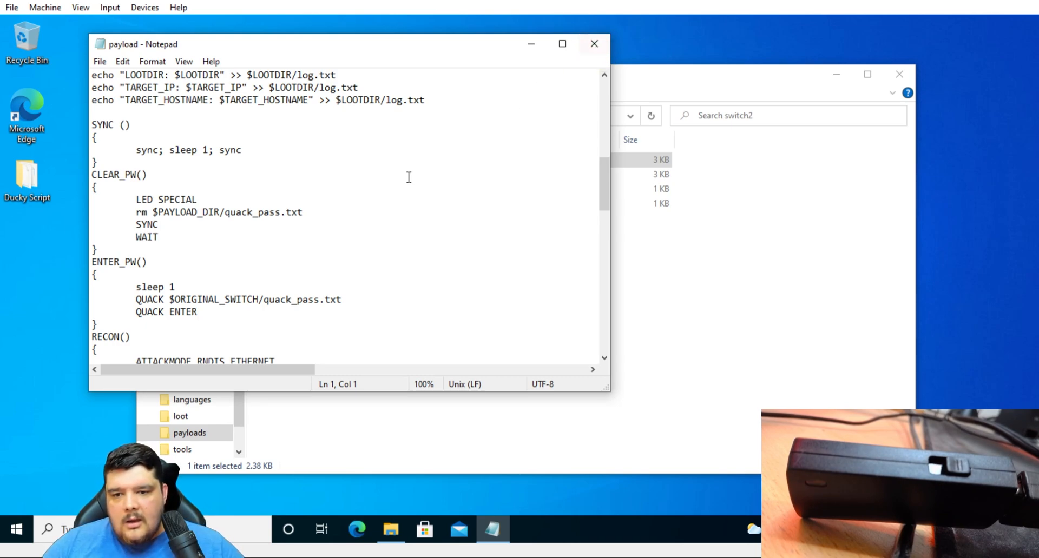
click(594, 43)
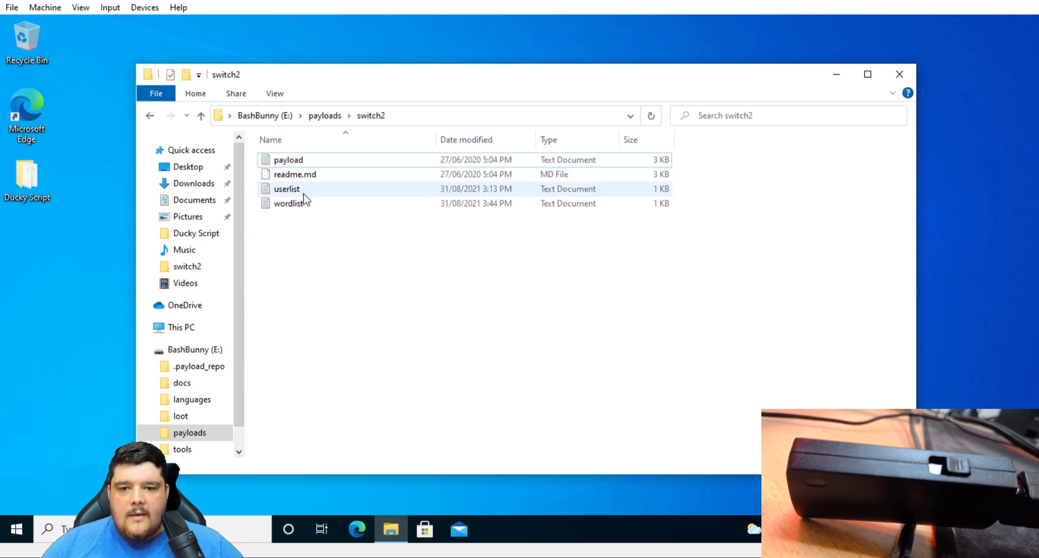
double_click(286, 188)
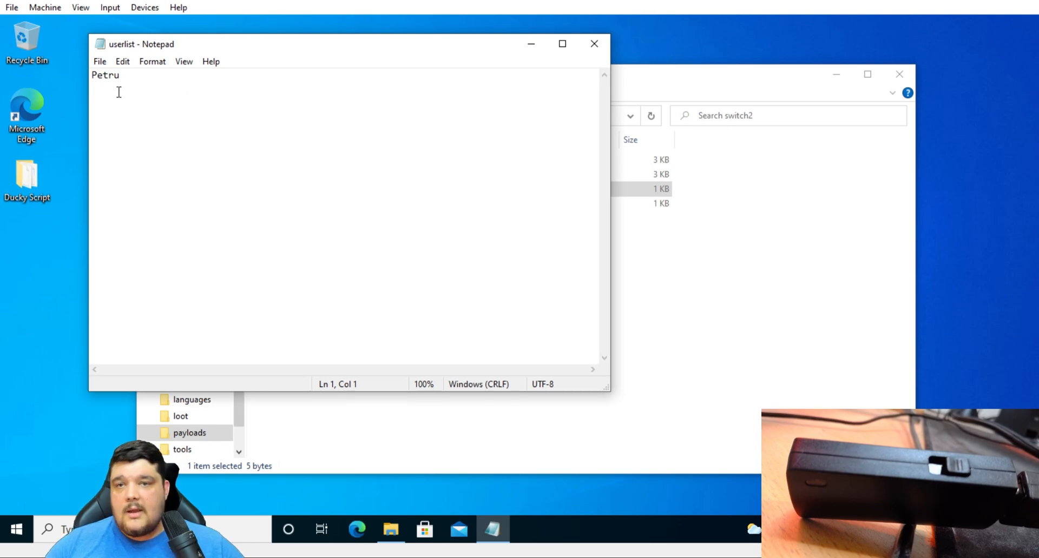
mouse_move(516, 72)
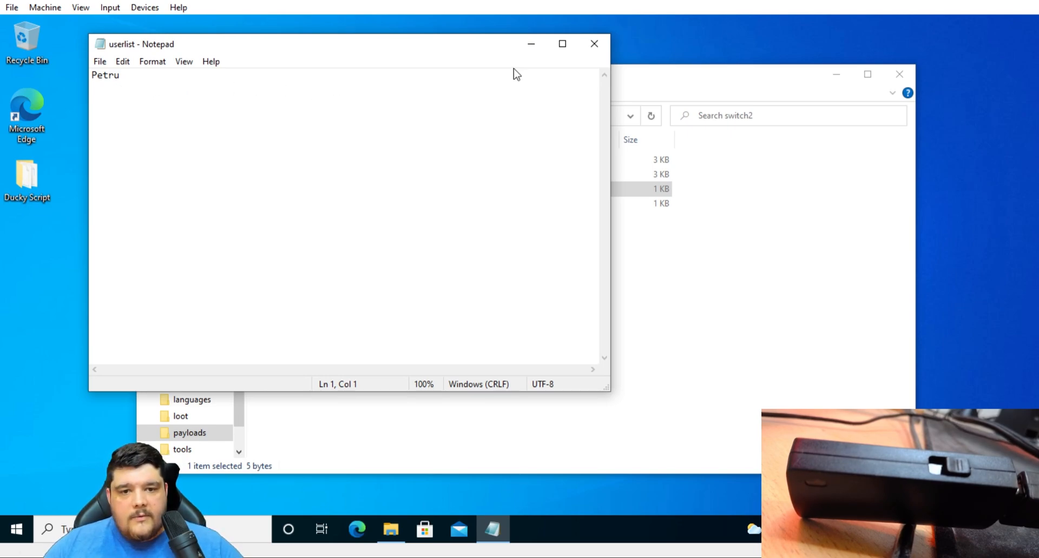
mouse_move(594, 43)
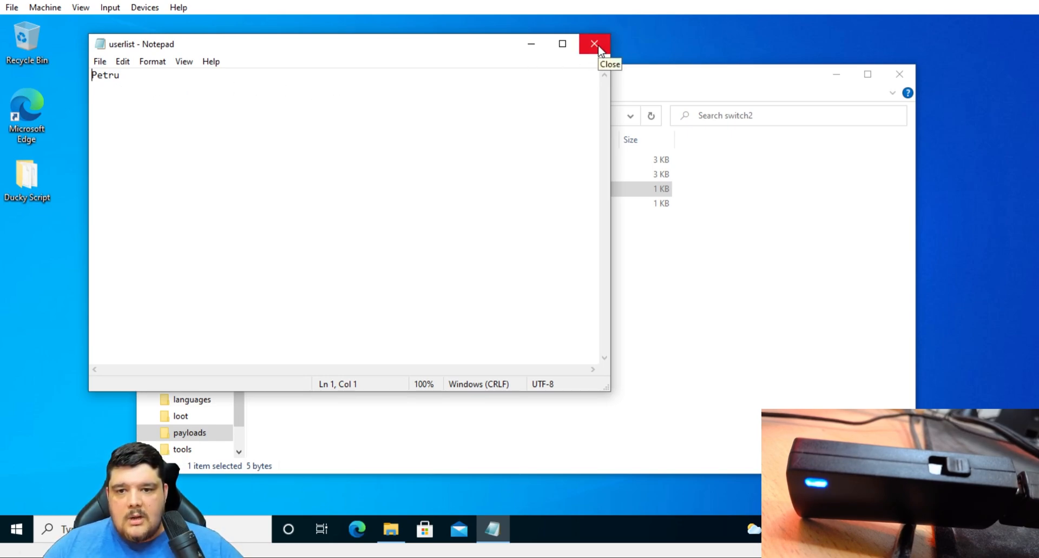
mouse_move(485, 83)
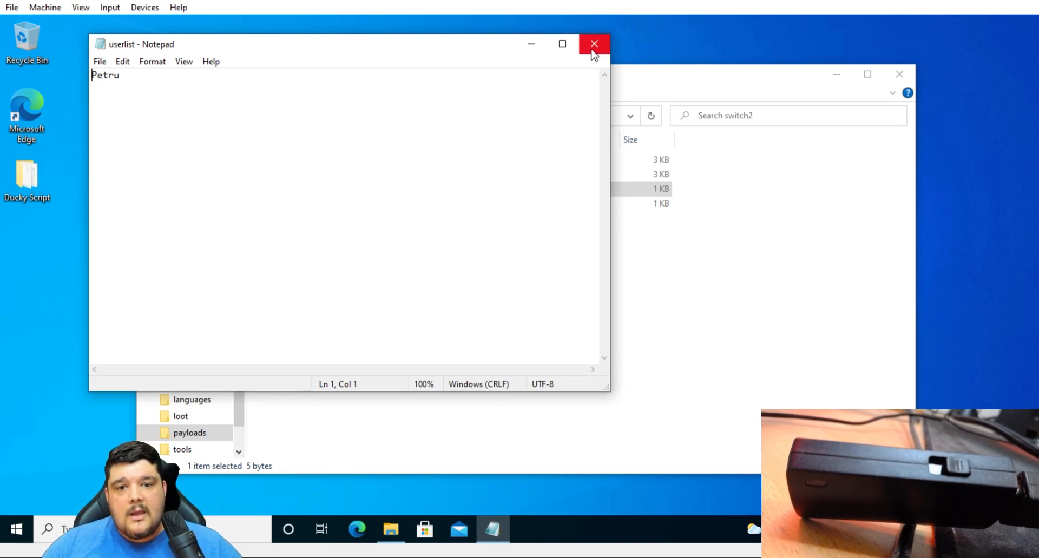
mouse_move(594, 43)
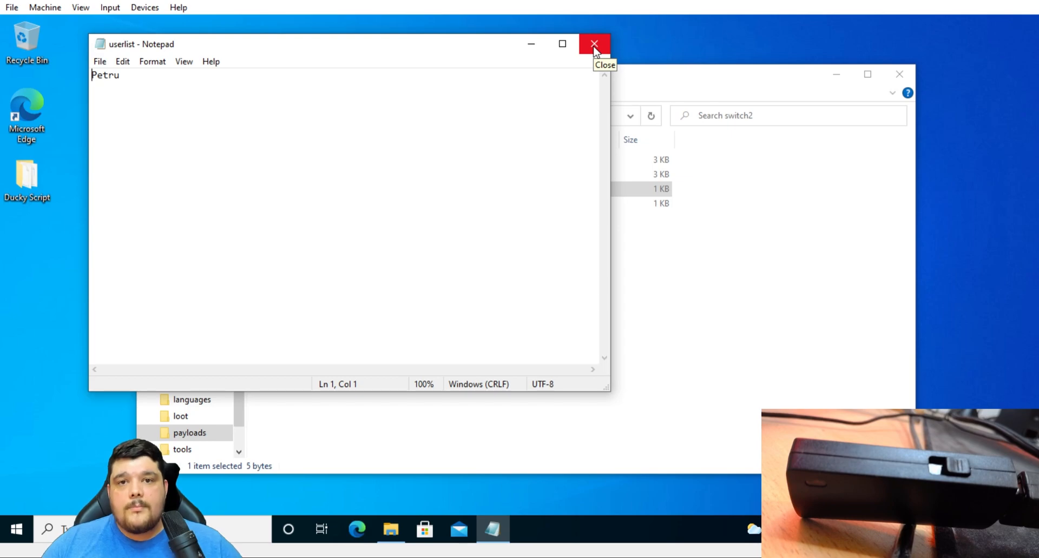
click(594, 43)
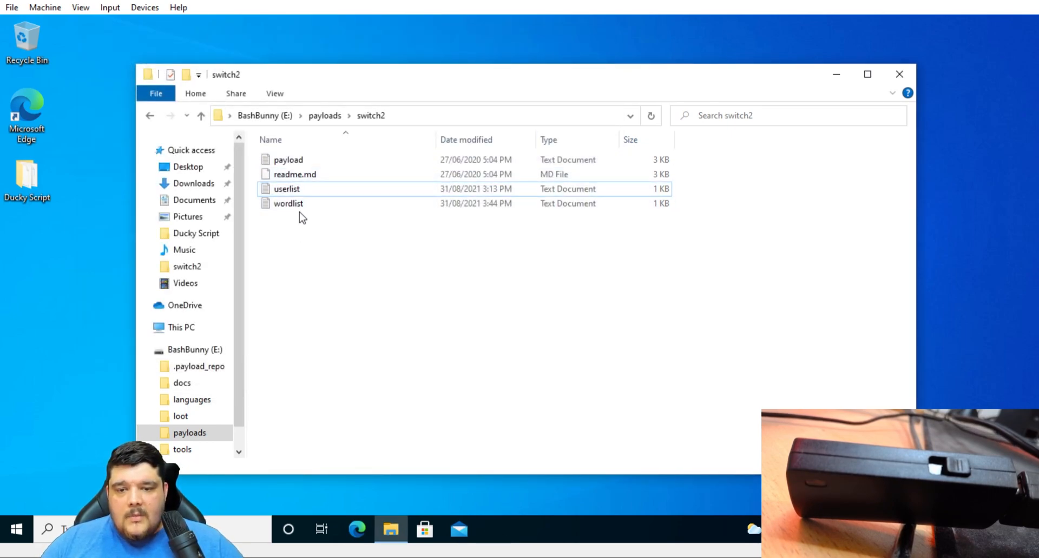
View the wordlist in Notepad with candidate passwords such as nicole, chelsea and password123
double_click(287, 203)
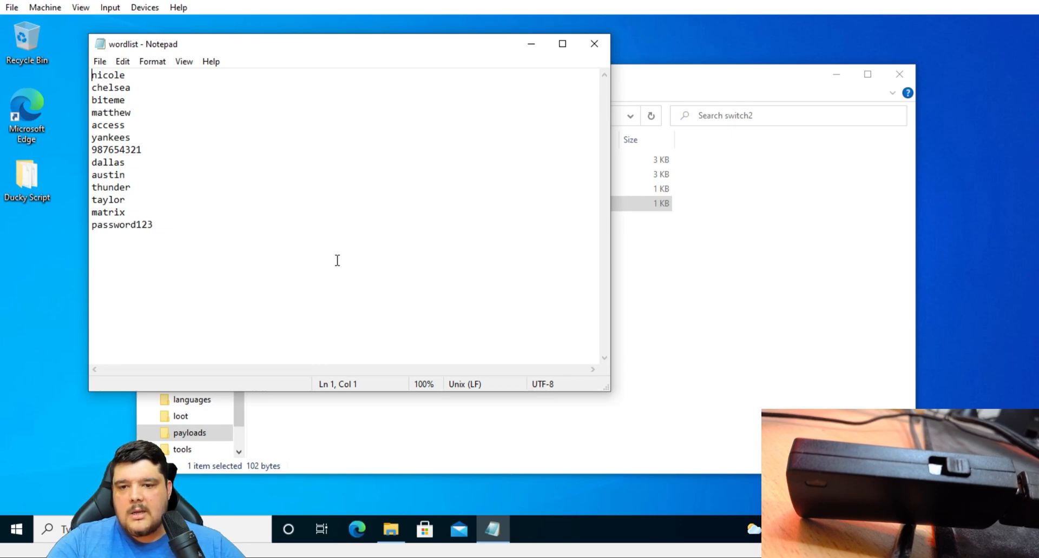
mouse_move(264, 261)
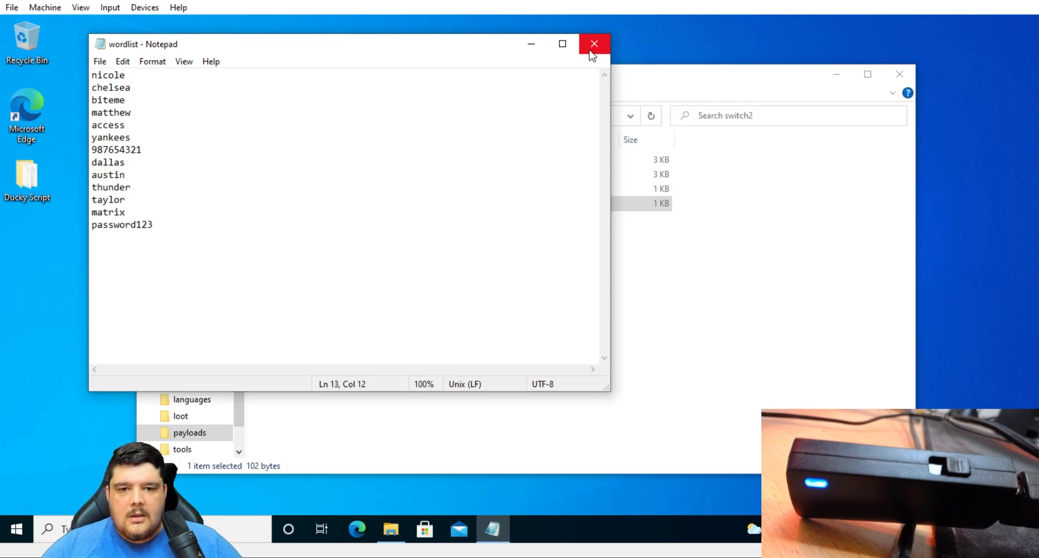
mouse_move(594, 43)
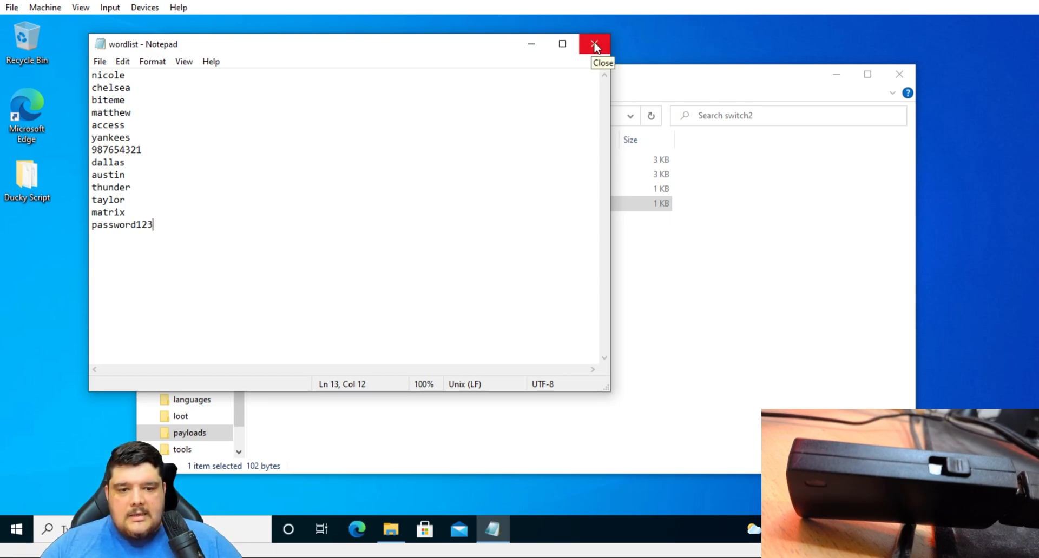
Close Notepad and the switch2 folder window, then lock the account from the Start menu user icon
click(594, 43)
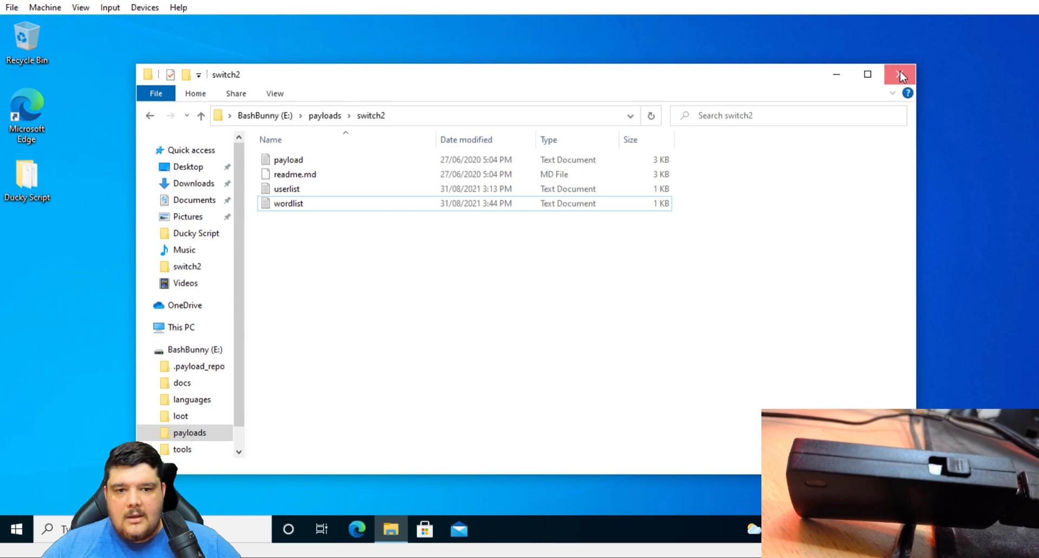
click(899, 74)
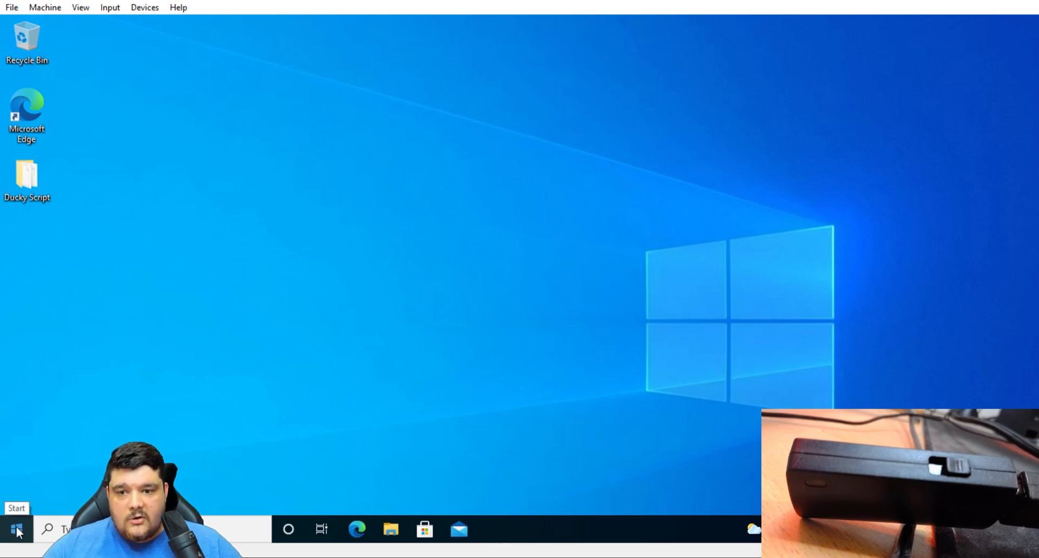
click(16, 529)
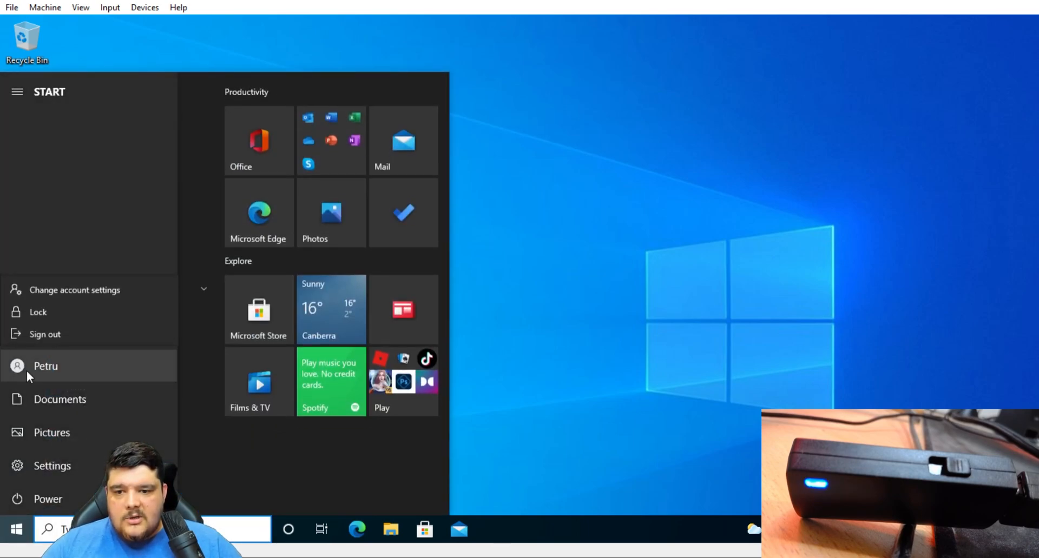
click(38, 311)
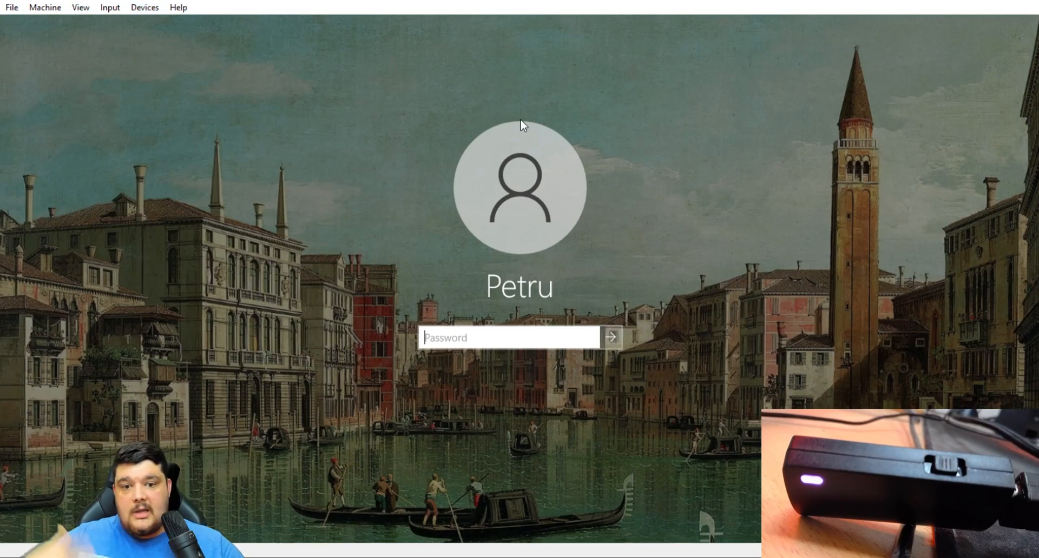
mouse_move(232, 115)
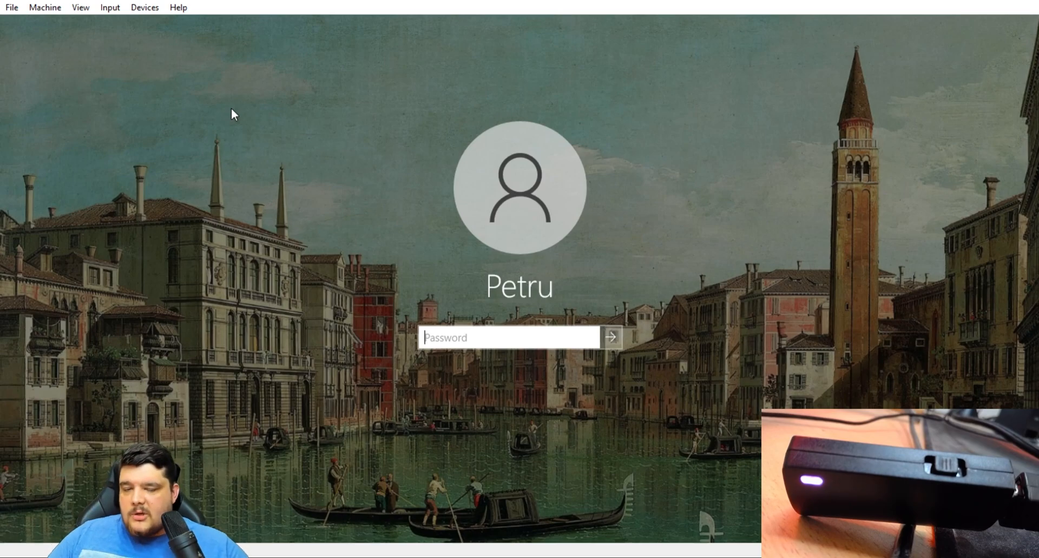
mouse_move(194, 110)
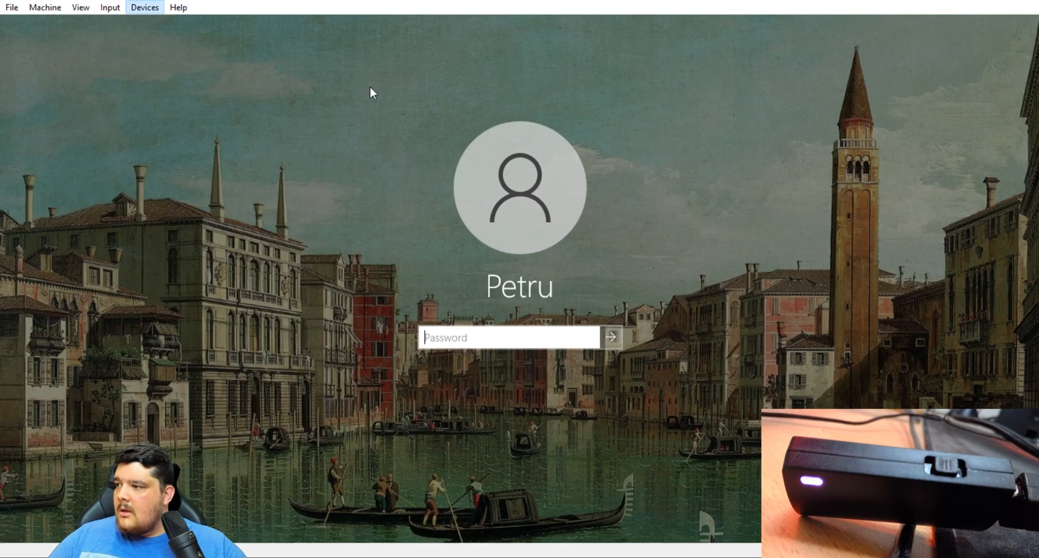
mouse_move(723, 327)
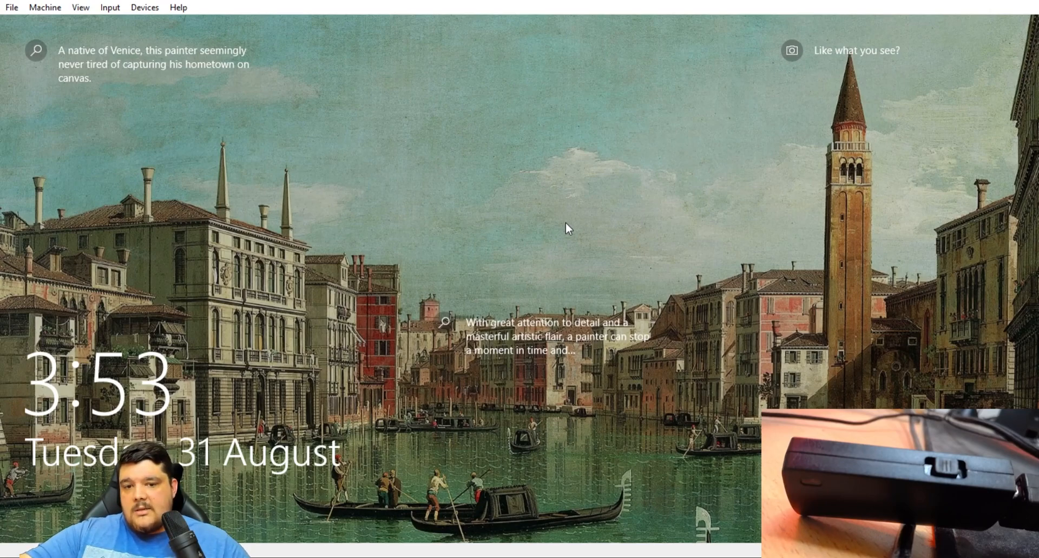
mouse_move(419, 262)
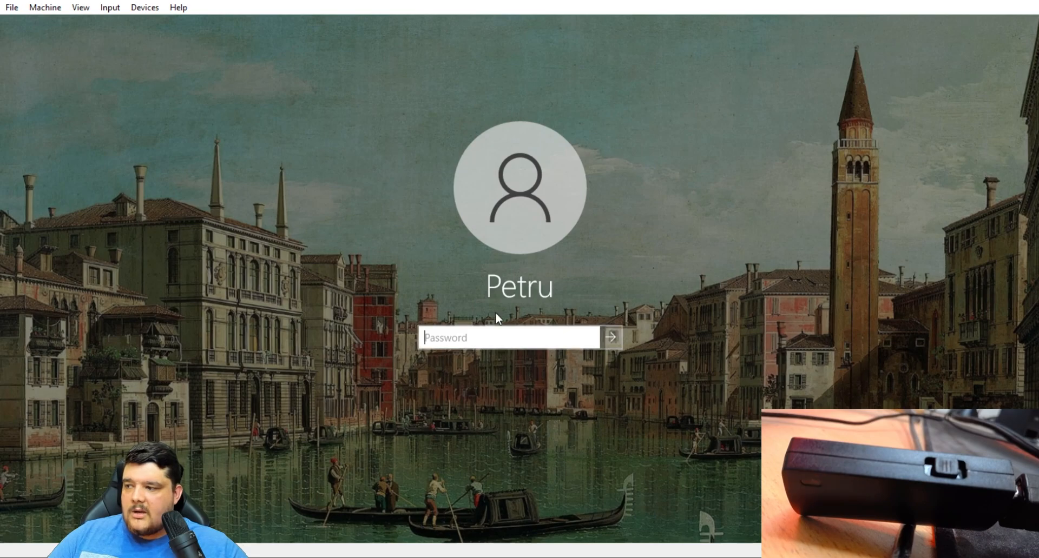
Dismiss the lock-screen clock to reveal the password field for guesses
click(509, 337)
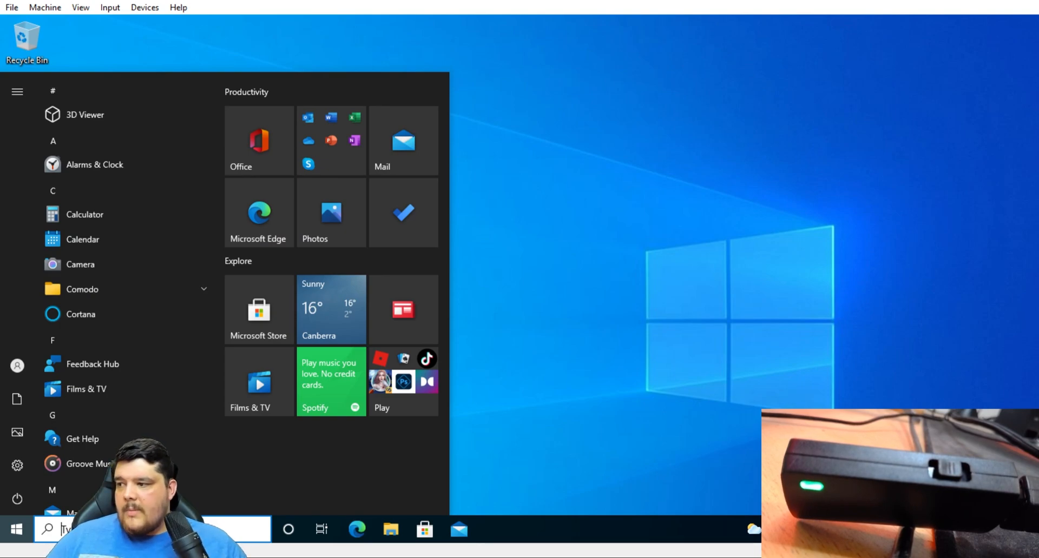
Close the Start menu apps list so the plain unlocked desktop shows
click(16, 529)
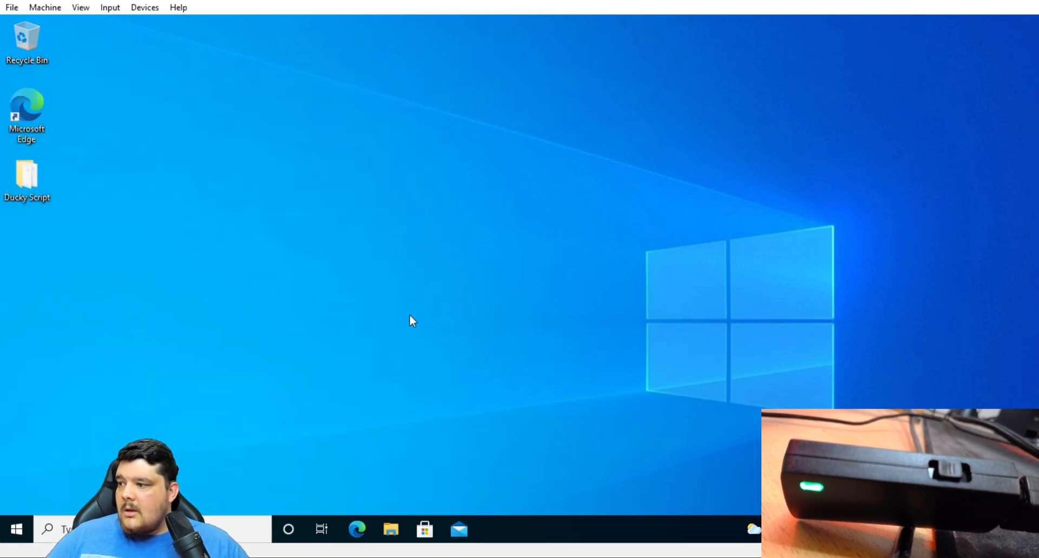
mouse_move(418, 326)
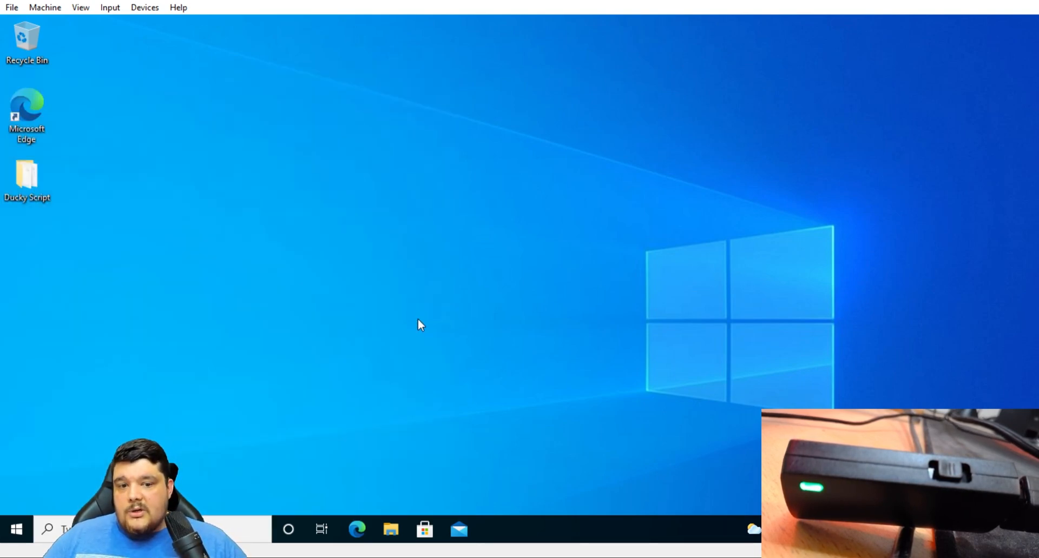
mouse_move(424, 335)
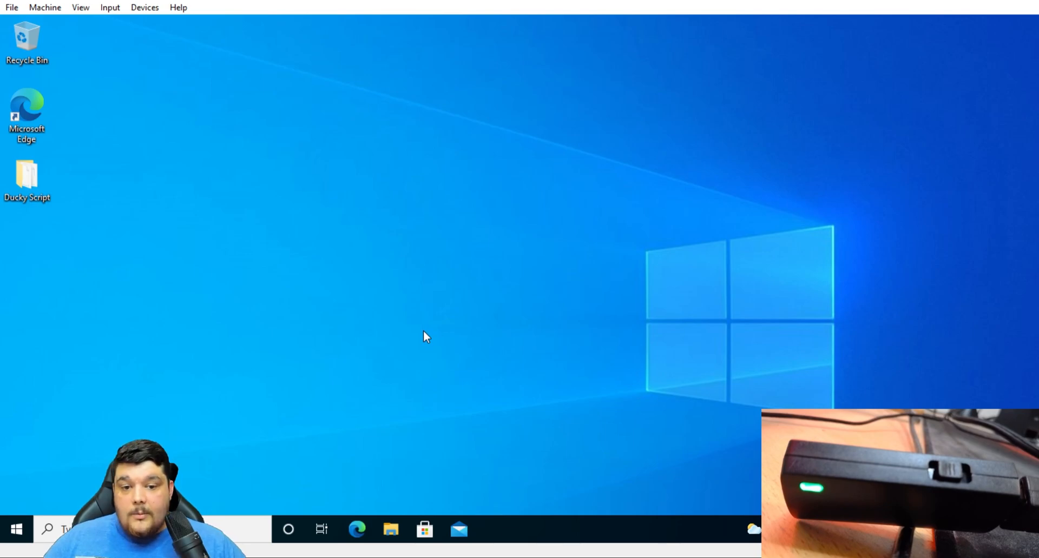
mouse_move(415, 345)
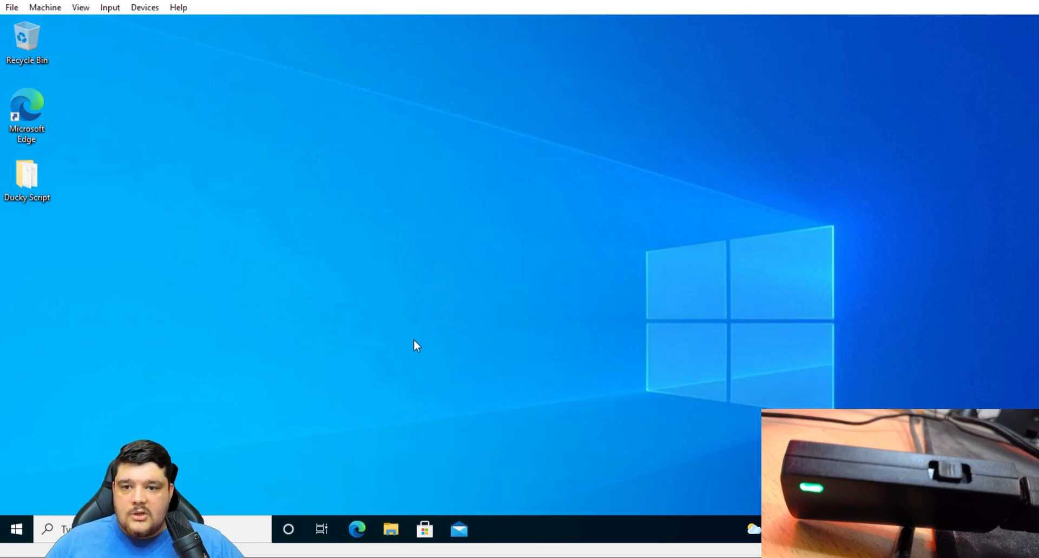
mouse_move(427, 364)
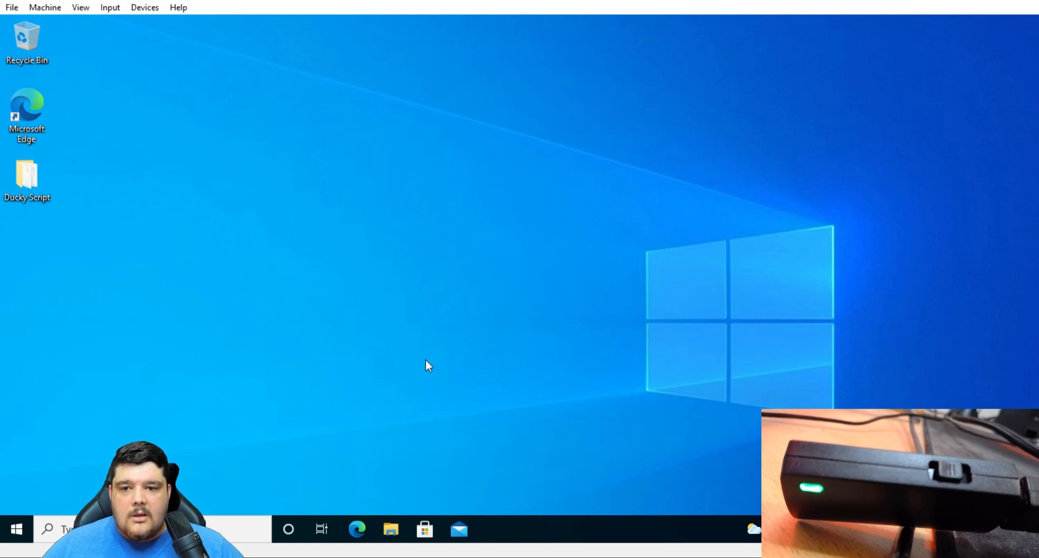
mouse_move(411, 365)
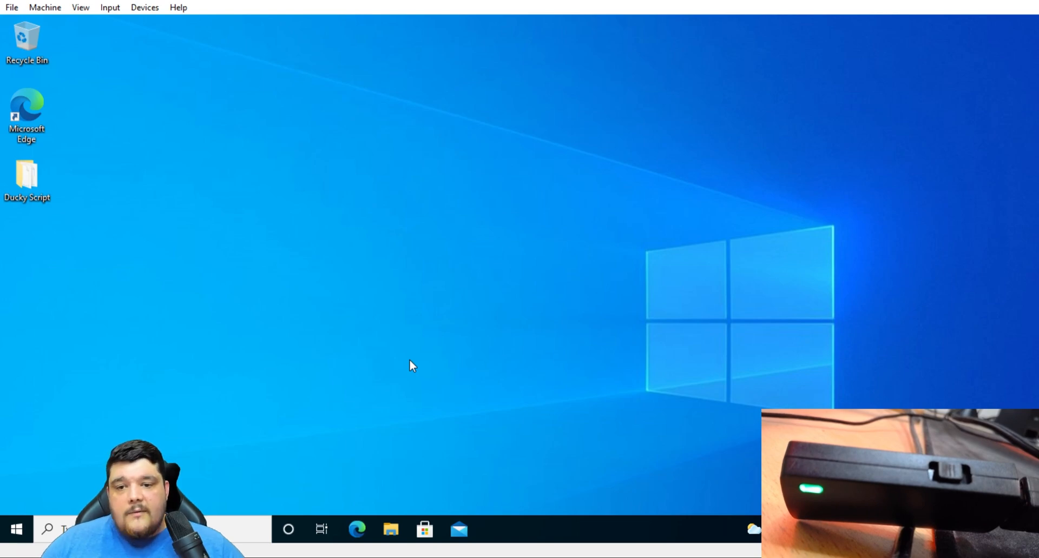
mouse_move(416, 362)
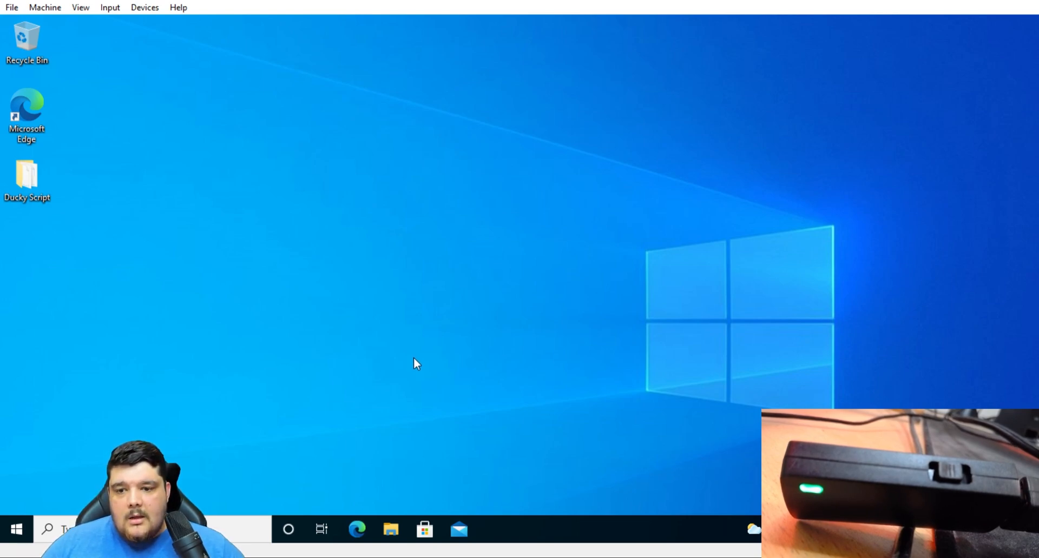